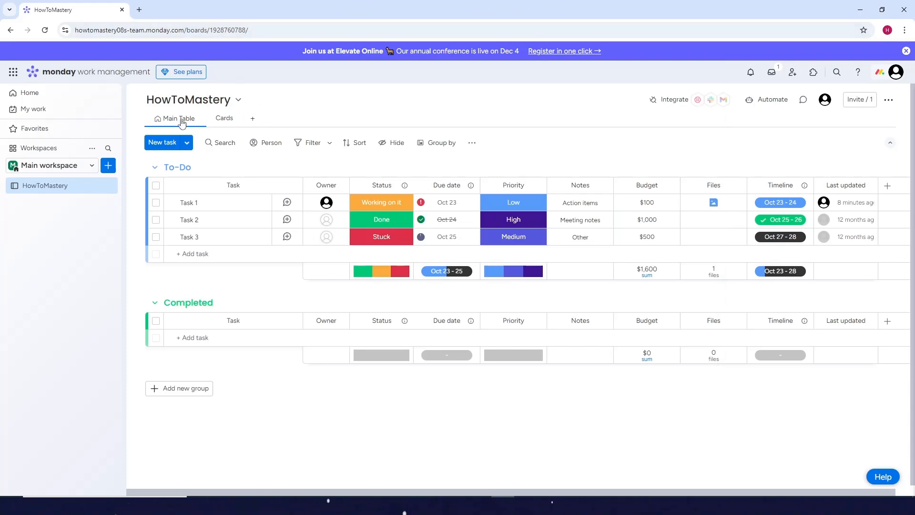
mouse_move(260, 92)
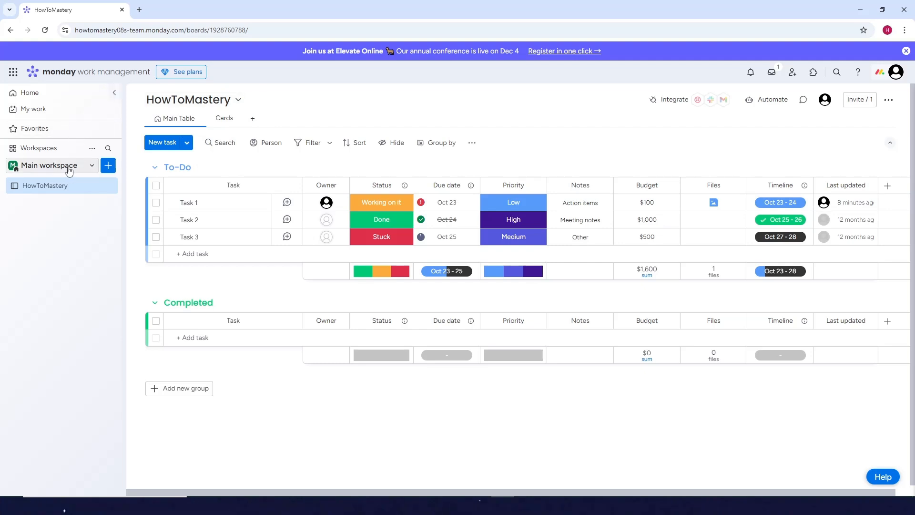
Step: Add a Form view to the HowToMastery board and review its generated questions
left_click(49, 165)
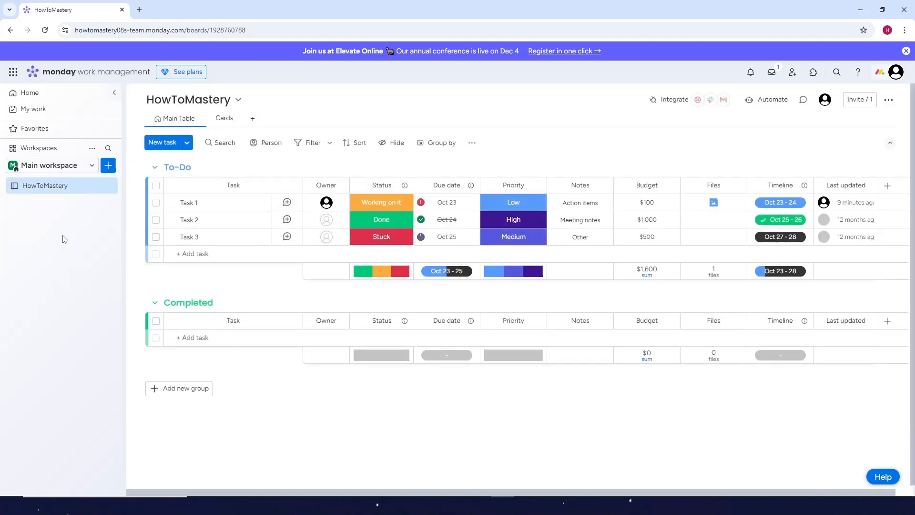
mouse_move(252, 118)
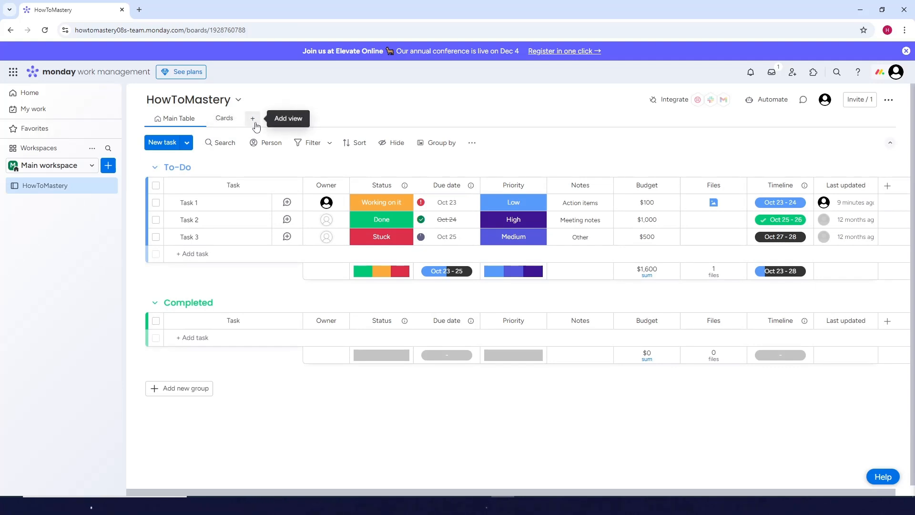
left_click(252, 119)
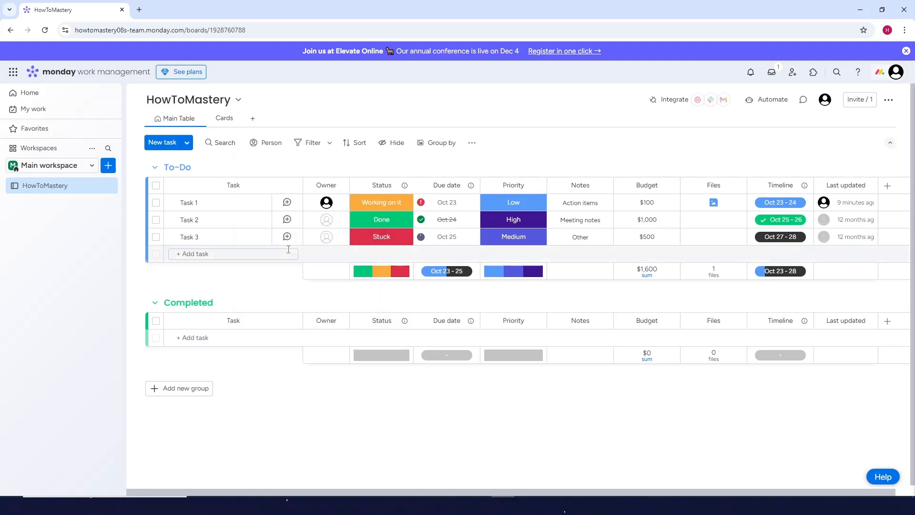
left_click(252, 119)
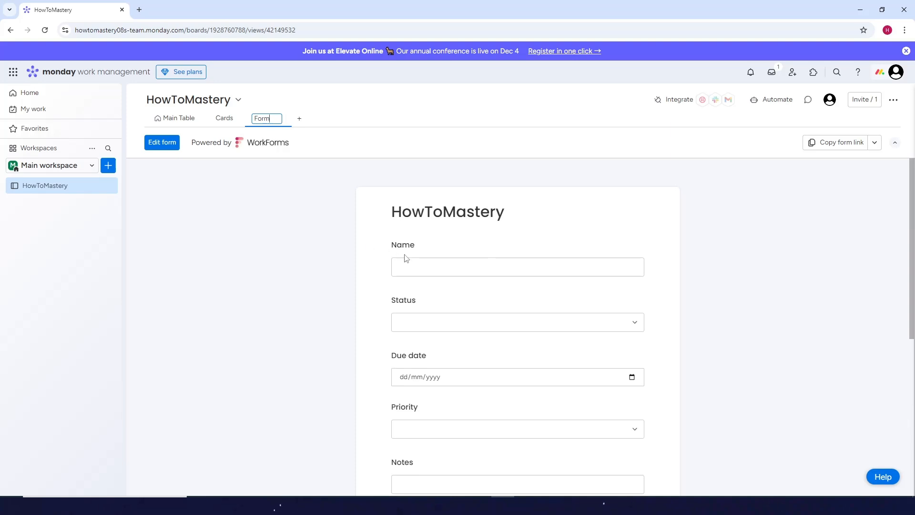
scroll("down", 3)
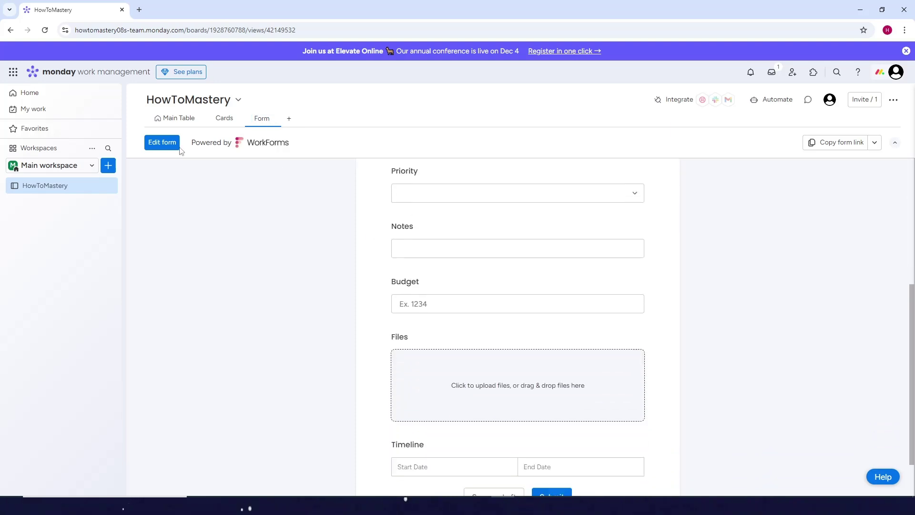
scroll("up", 3)
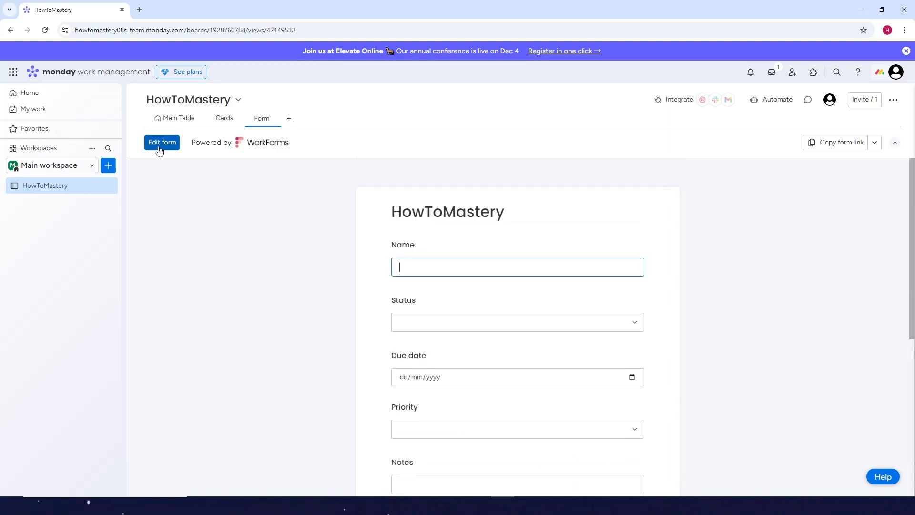
Step: Bring the form into the WorkForms Build editor, dismiss the tip, and review Name and Status questions
left_click(161, 142)
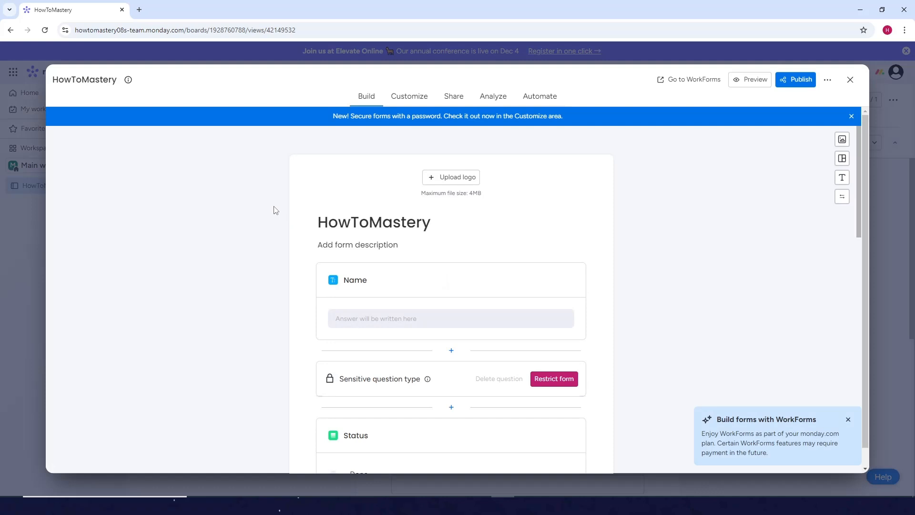
mouse_move(353, 238)
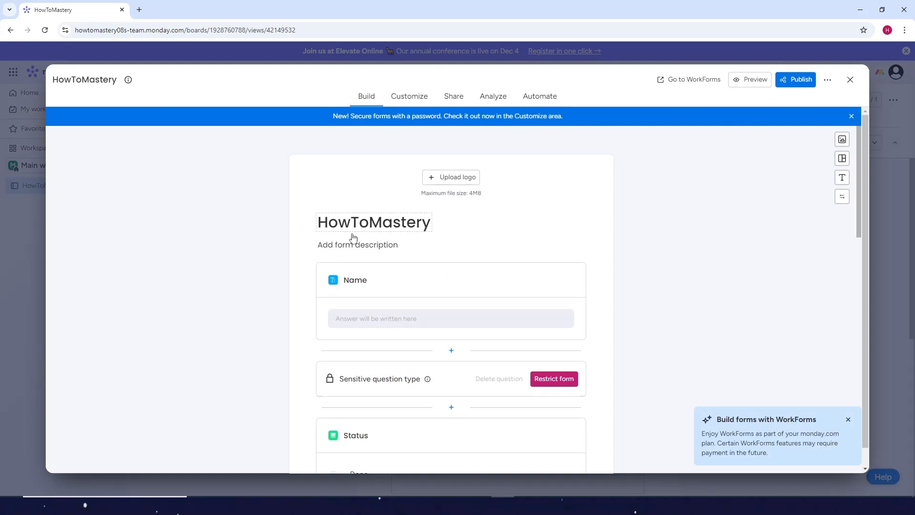
mouse_move(450, 177)
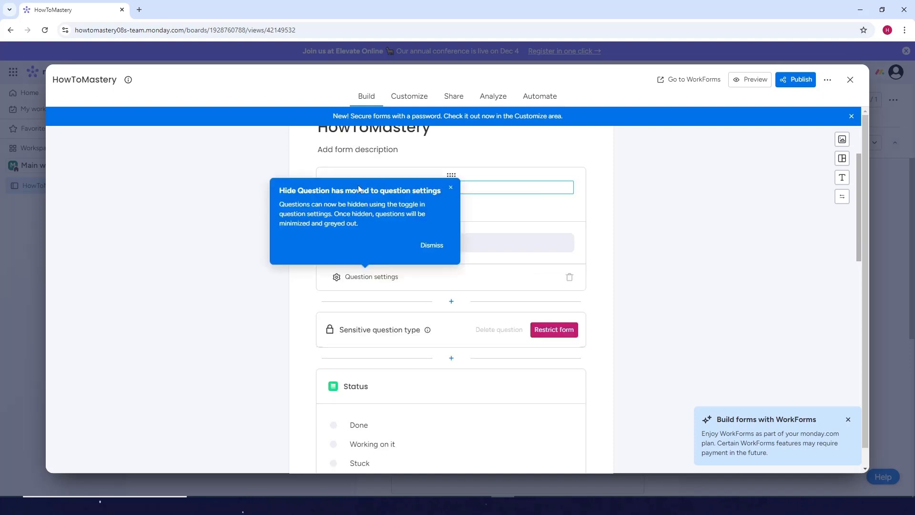
left_click(432, 244)
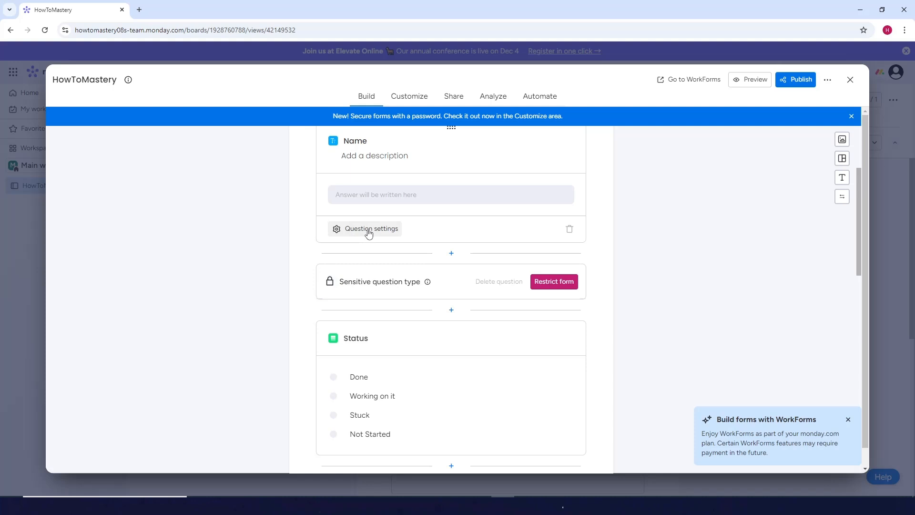
scroll("down", 3)
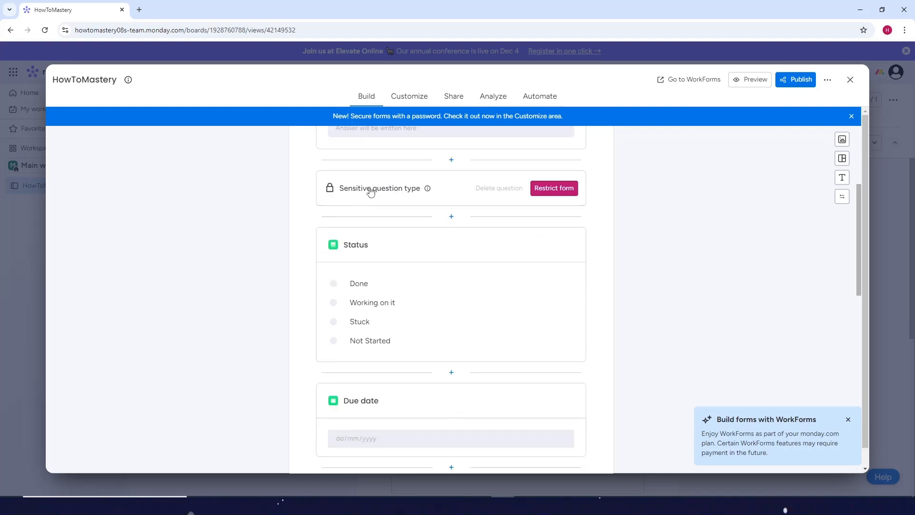
mouse_move(478, 202)
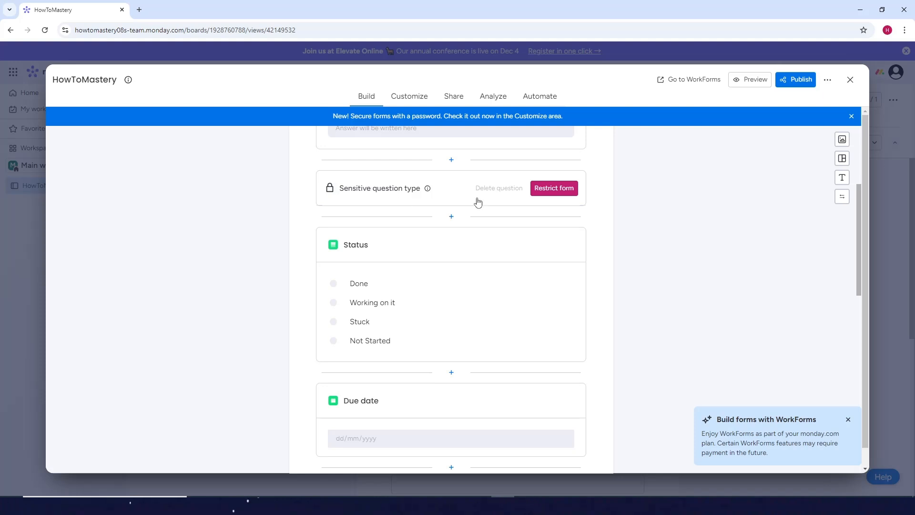
mouse_move(500, 188)
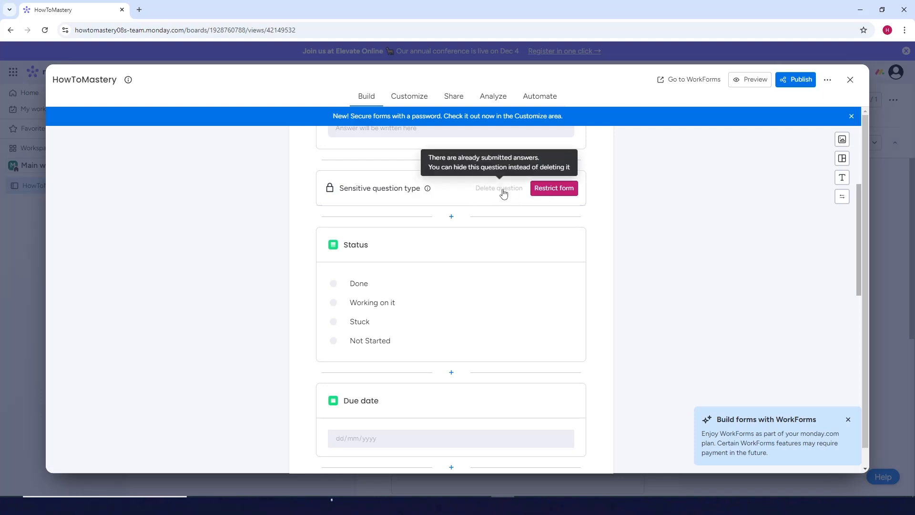
scroll("down", 3)
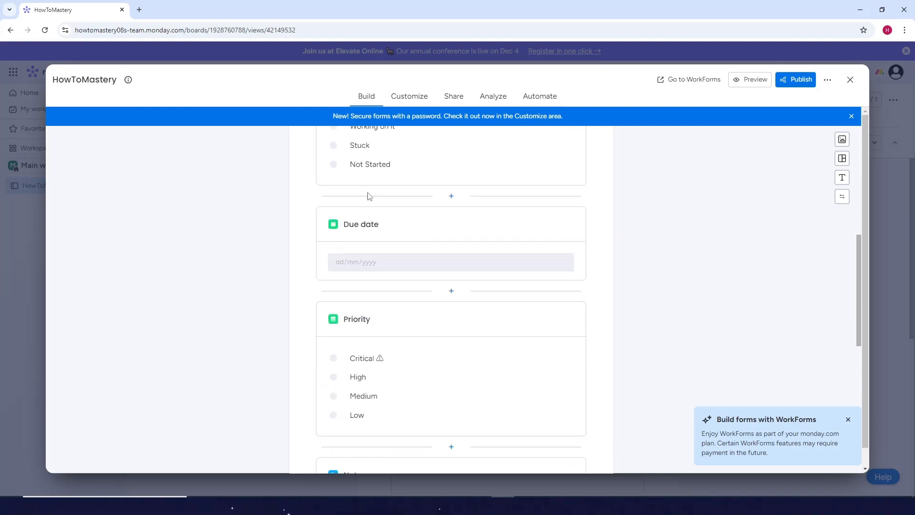
scroll("down", 3)
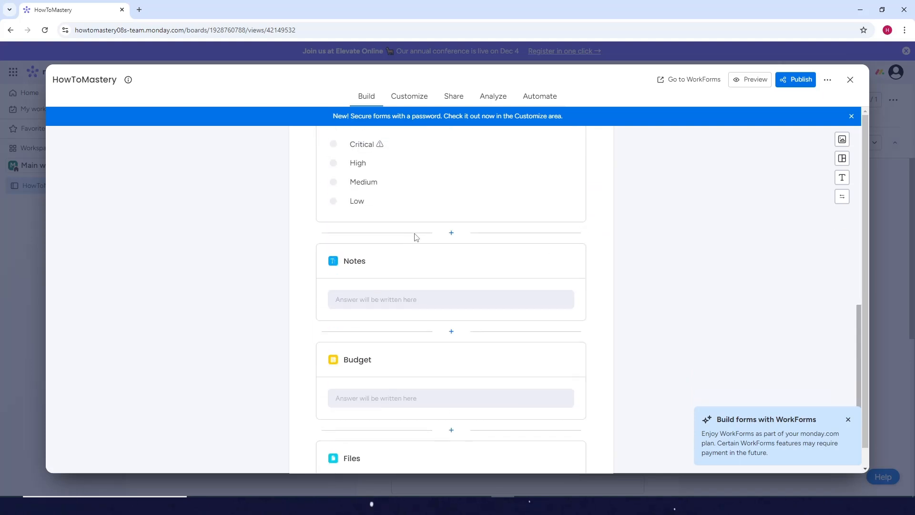
scroll("up", 3)
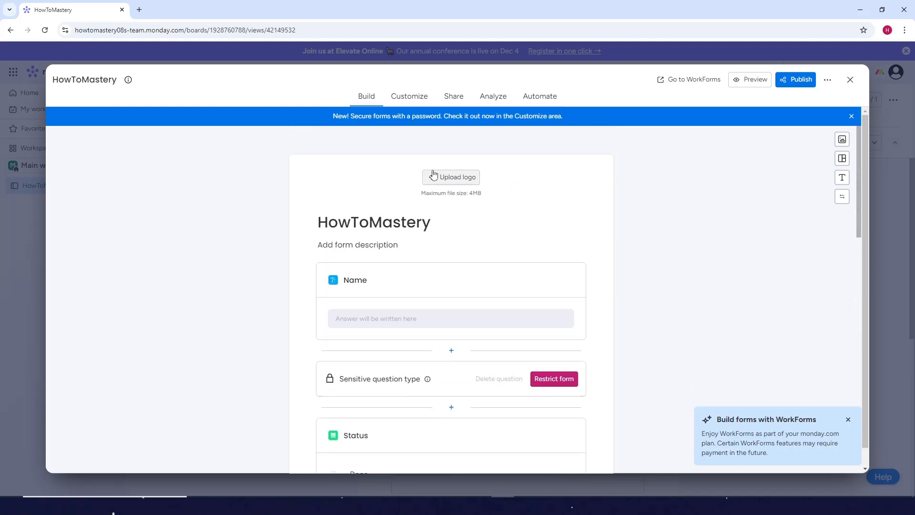
mouse_move(419, 170)
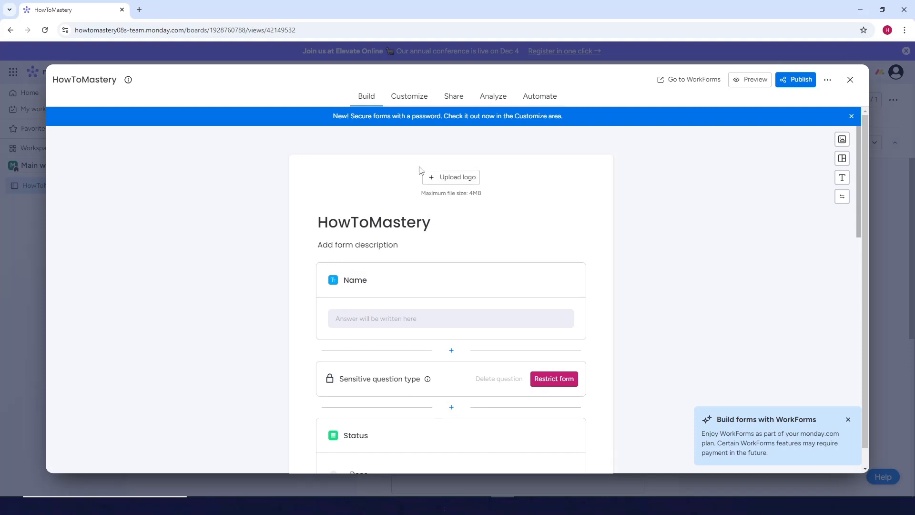
mouse_move(798, 82)
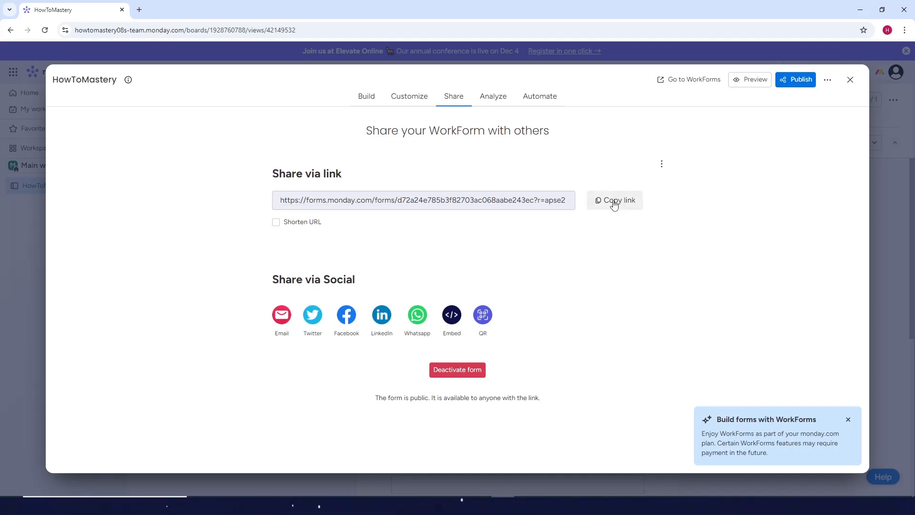
mouse_move(344, 276)
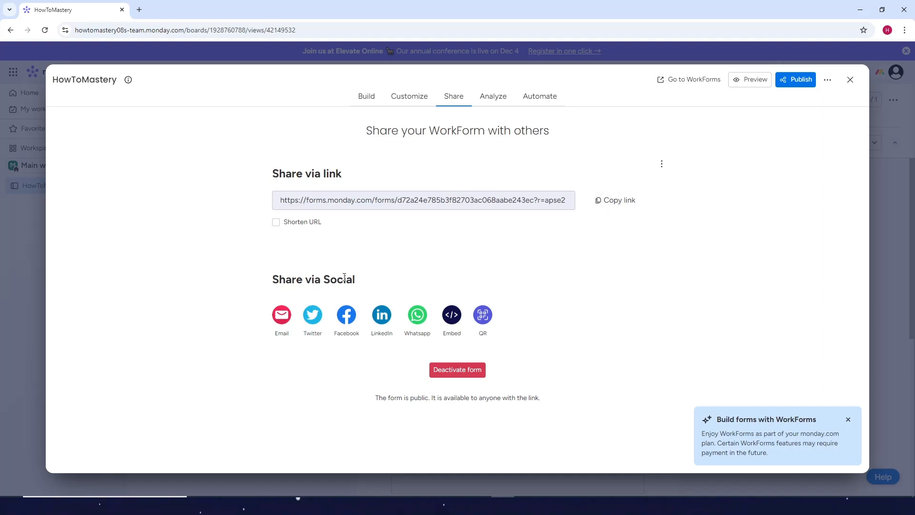
mouse_move(281, 314)
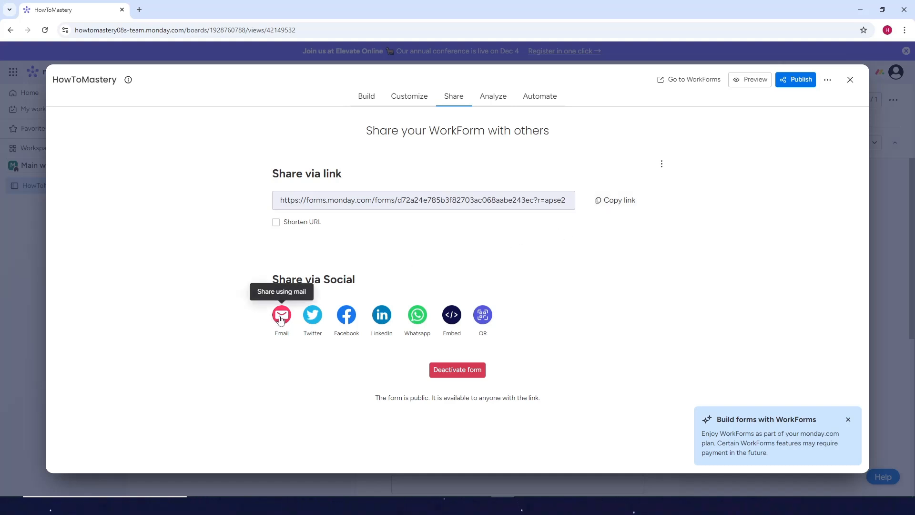
mouse_move(296, 319)
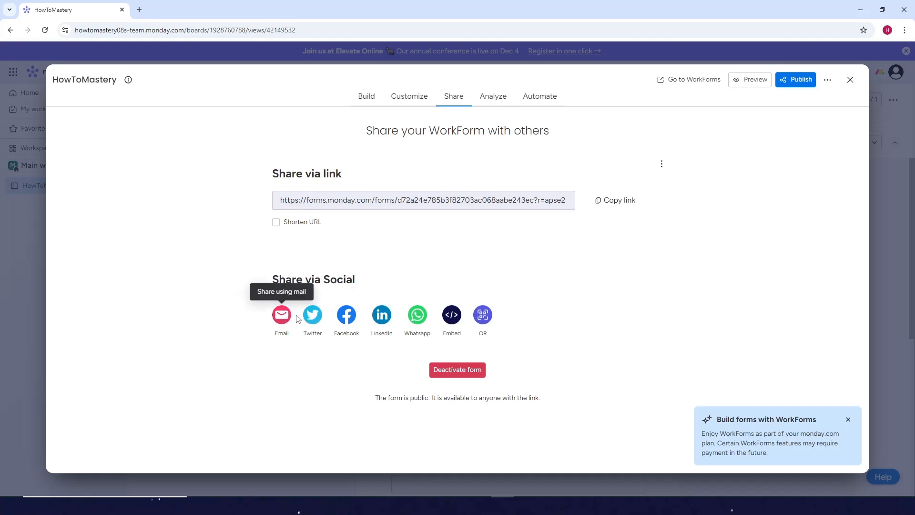
mouse_move(367, 323)
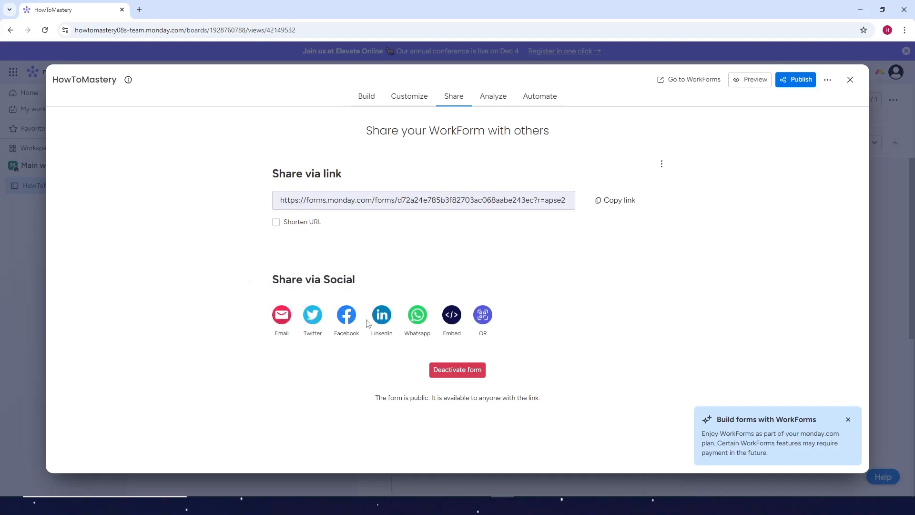
Step: Close the WorkForms editor to return to the board's live Form view
left_click(850, 80)
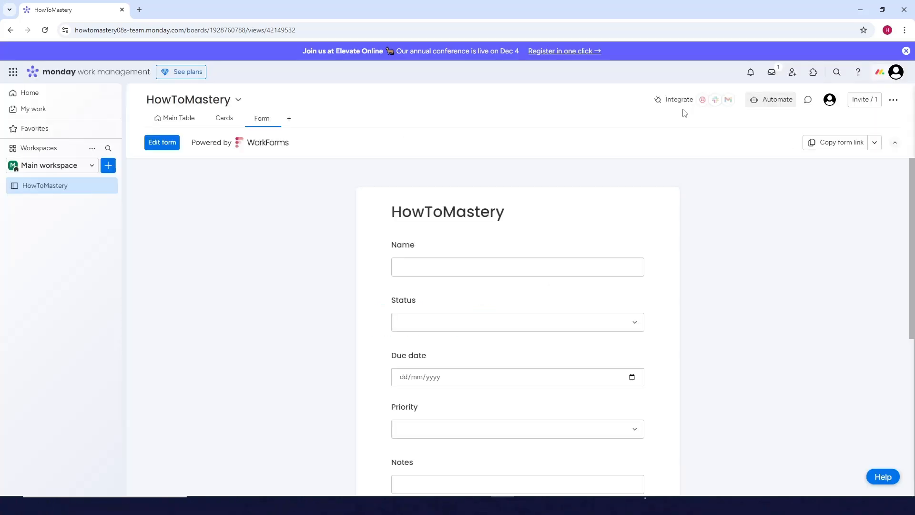
left_click(179, 118)
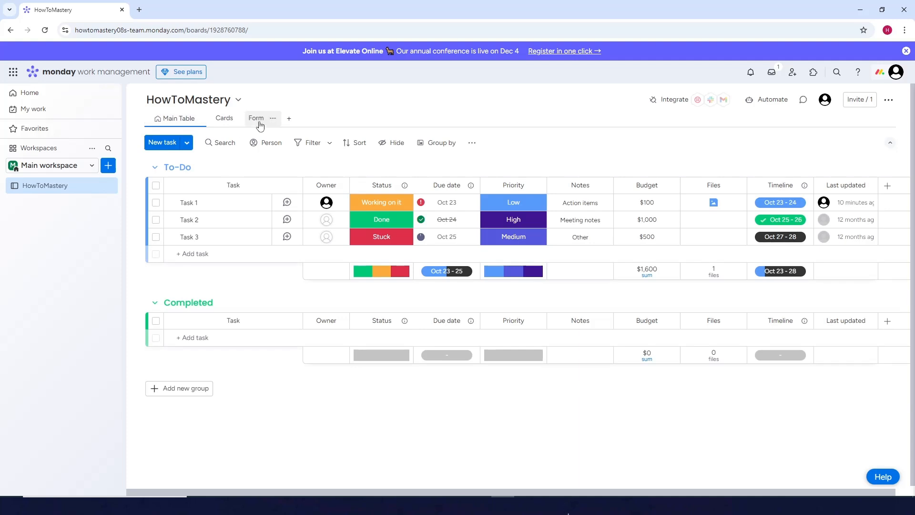
mouse_move(260, 122)
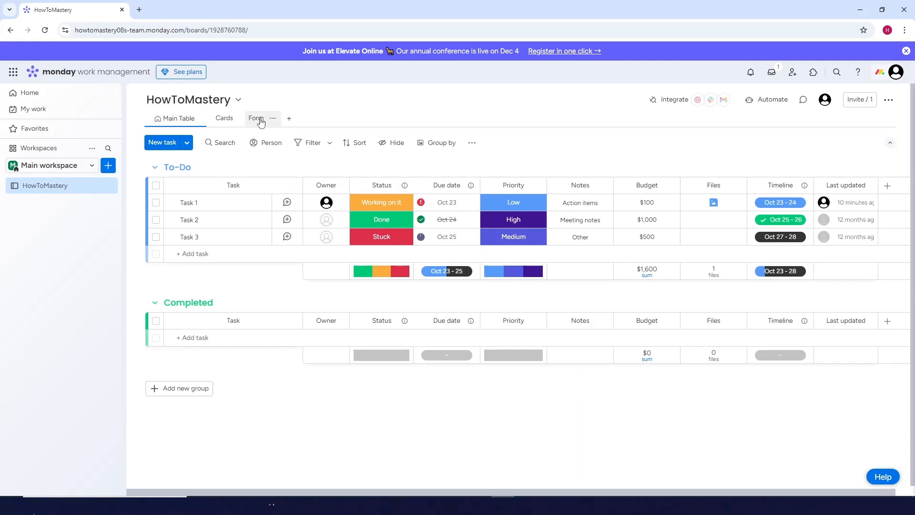
left_click(255, 117)
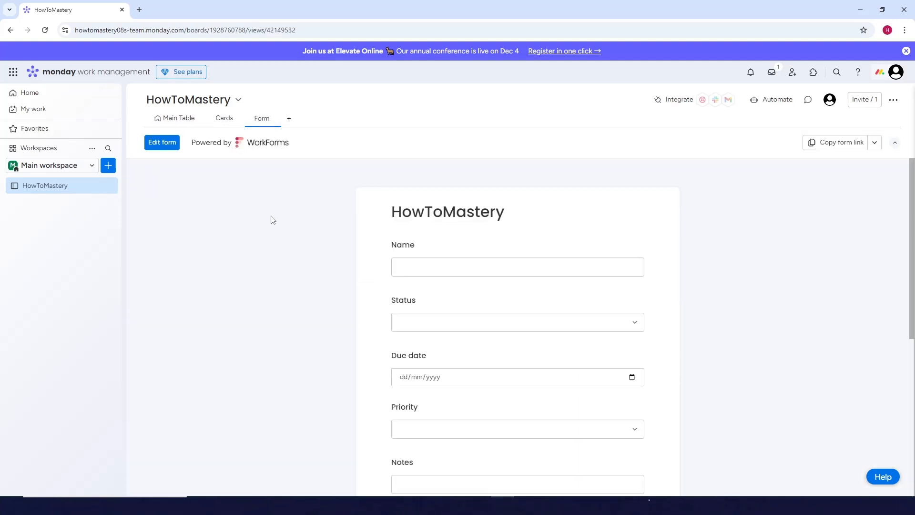
scroll("down", 3)
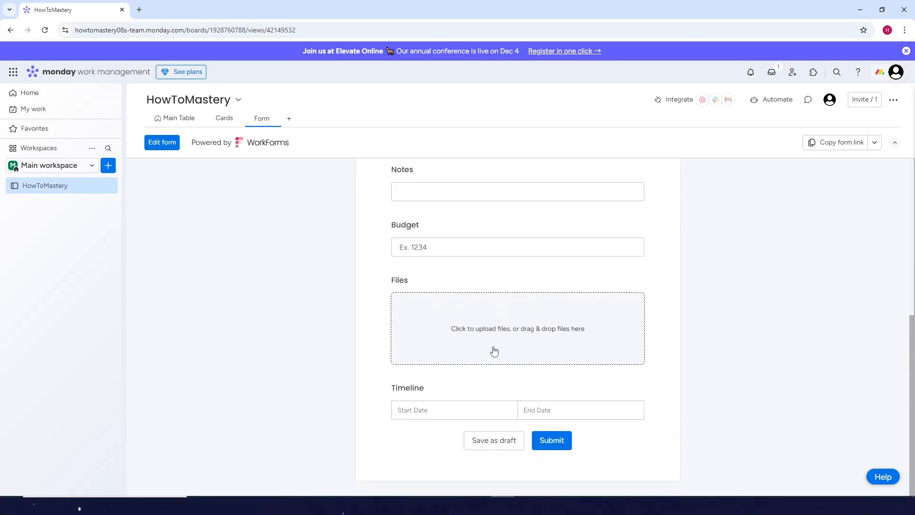
scroll("up", 3)
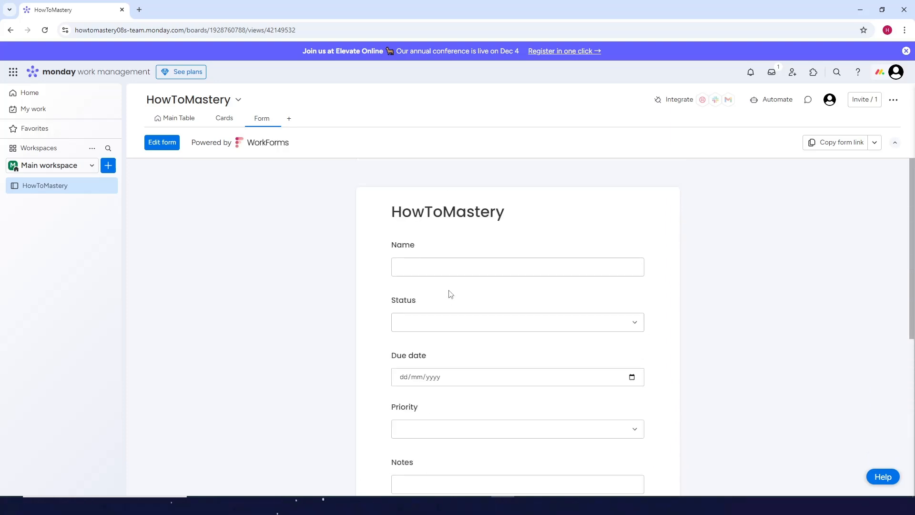
mouse_move(162, 142)
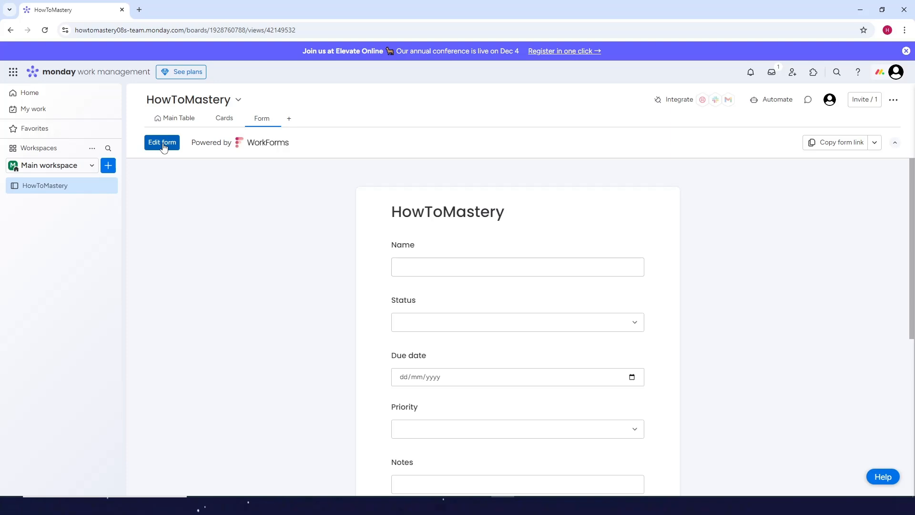
left_click(162, 142)
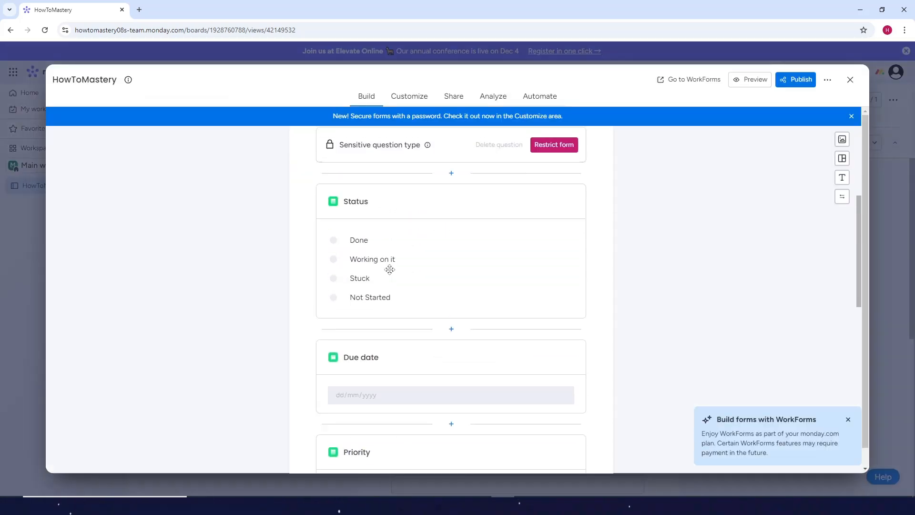
scroll("down", 3)
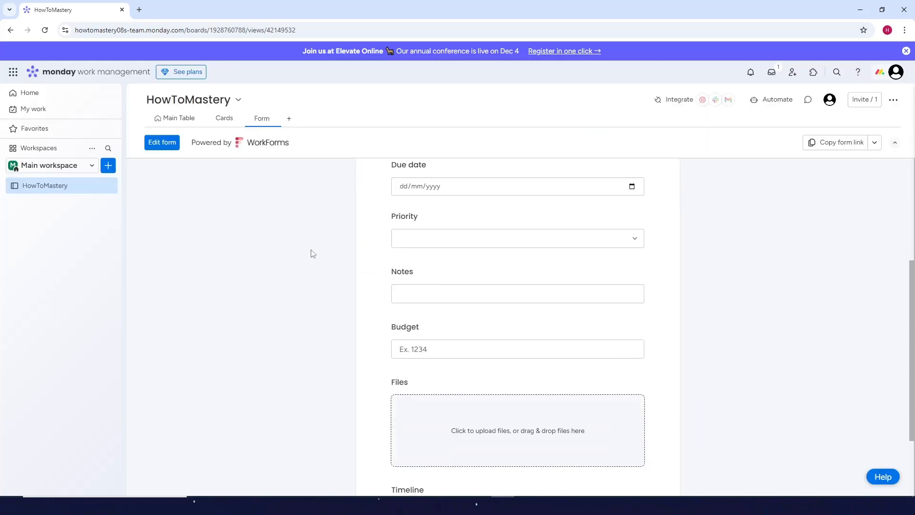
scroll("up", 3)
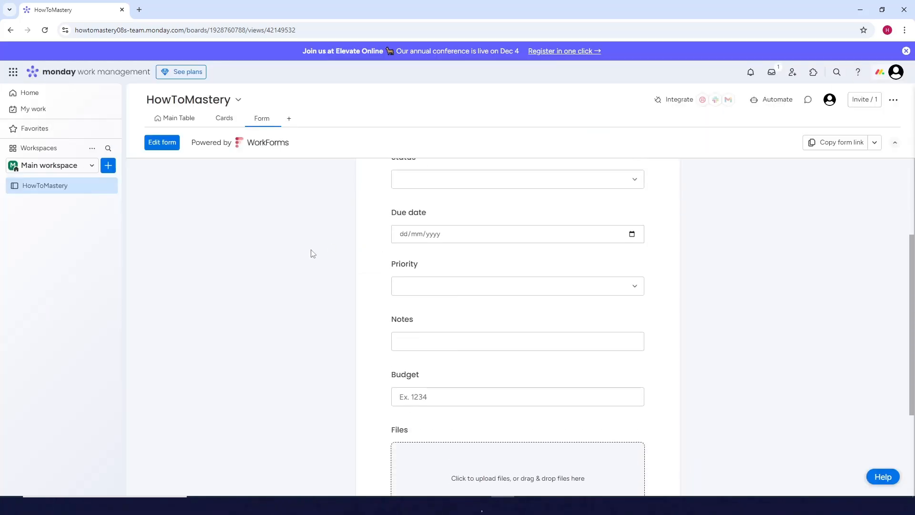